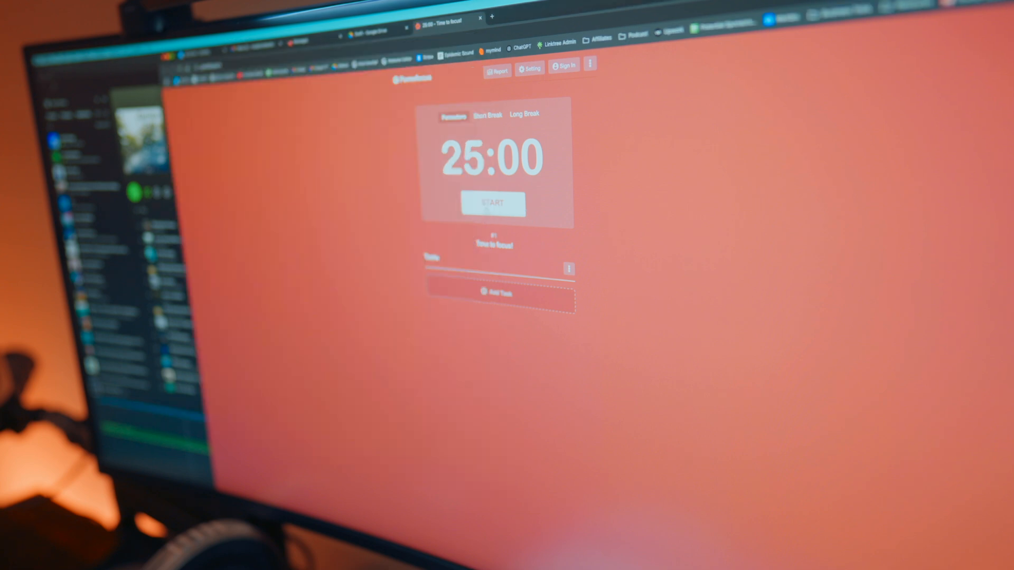
Step: Reveal state 2 of the multi action: DND off, MacBook speakers, Spotify rain paused
click(493, 203)
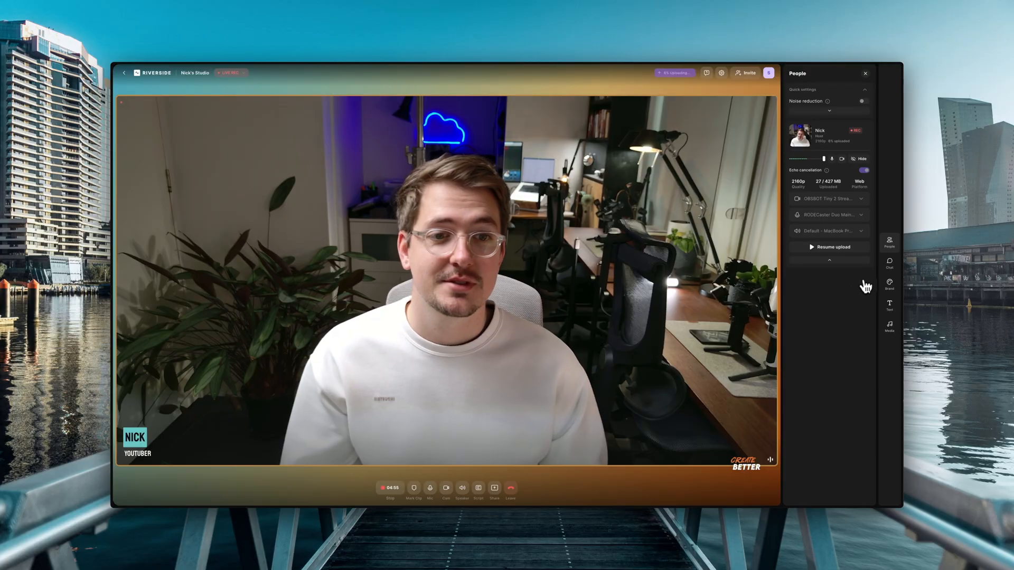
click(889, 264)
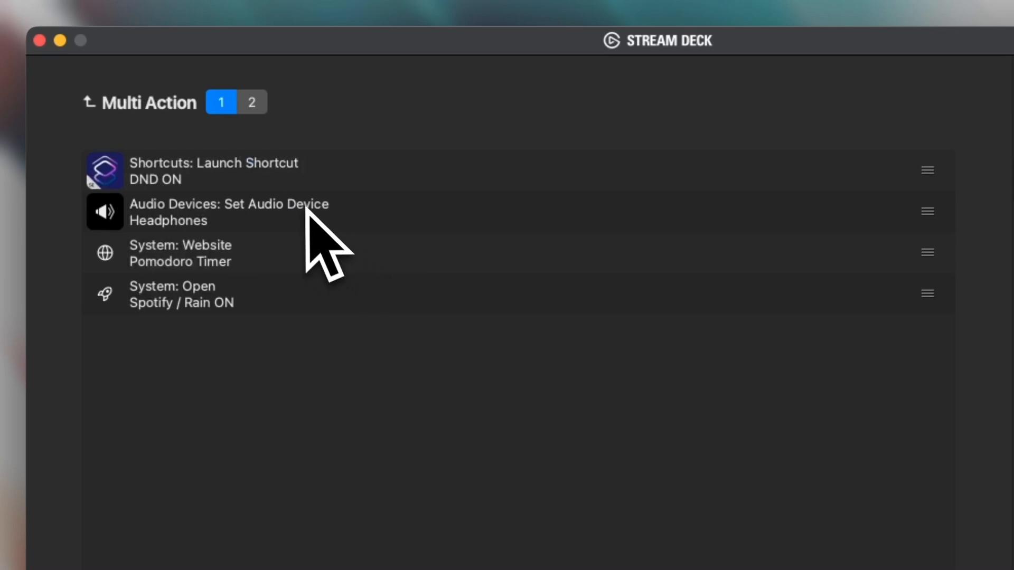
click(252, 103)
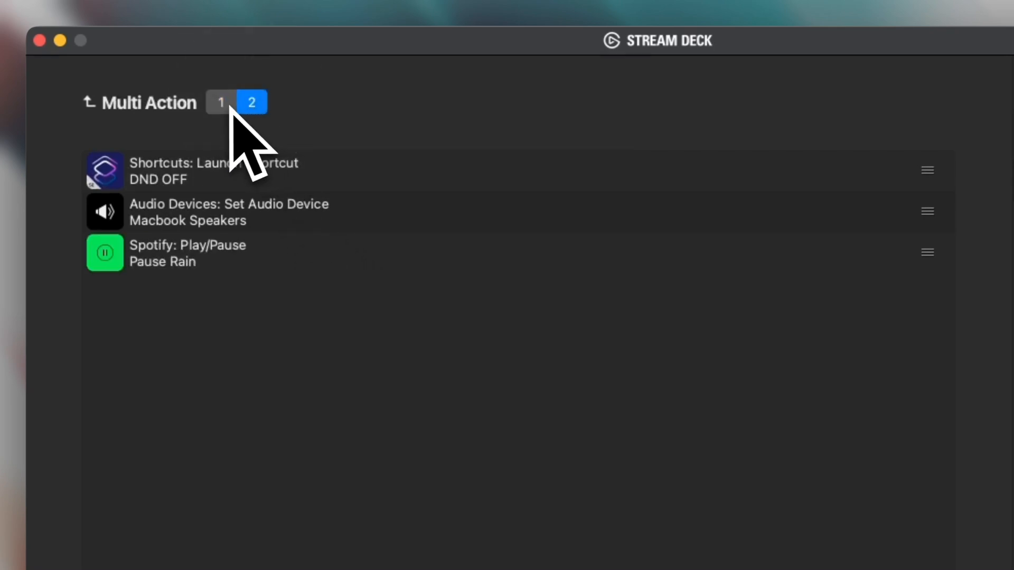
mouse_move(278, 149)
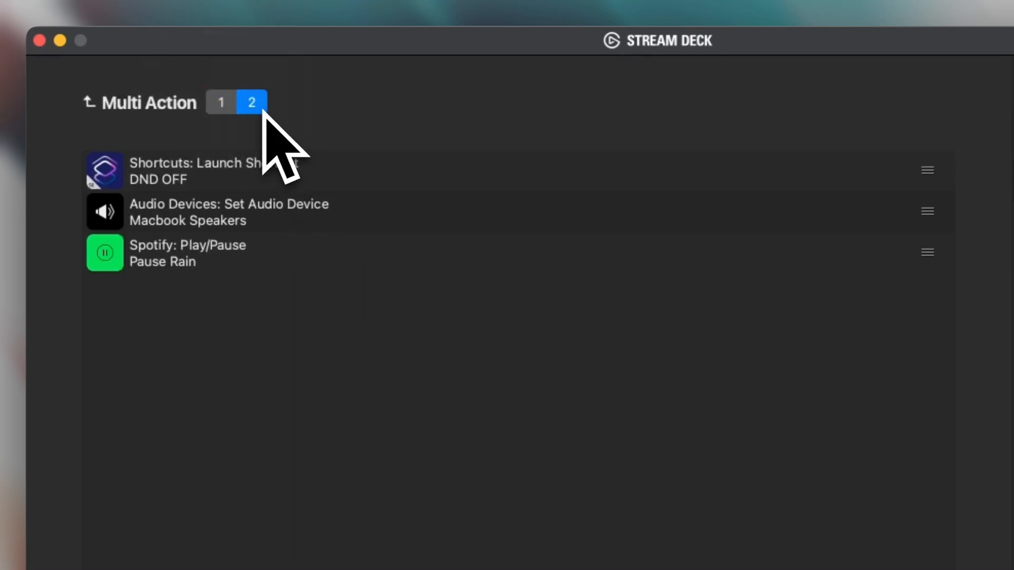